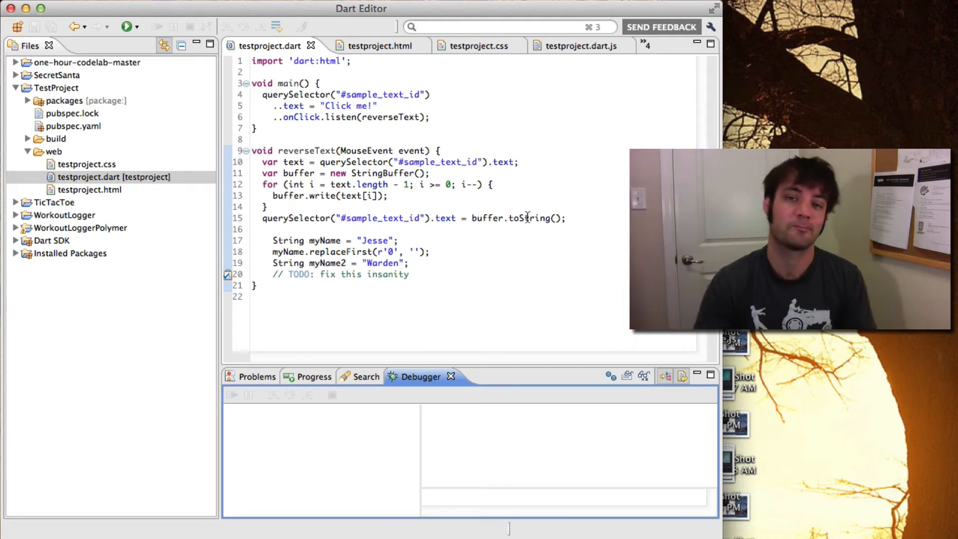
pyautogui.moveTo(527, 218)
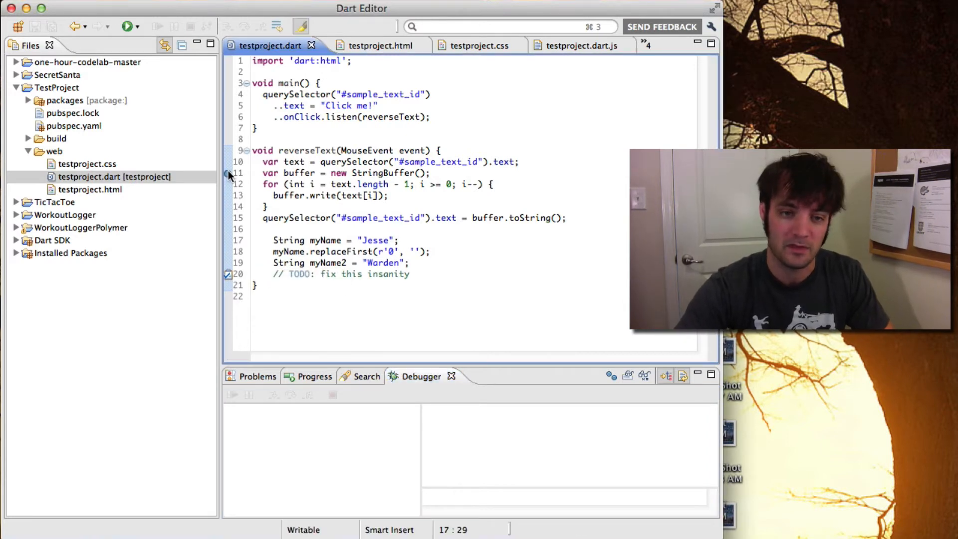
pyautogui.moveTo(231, 182)
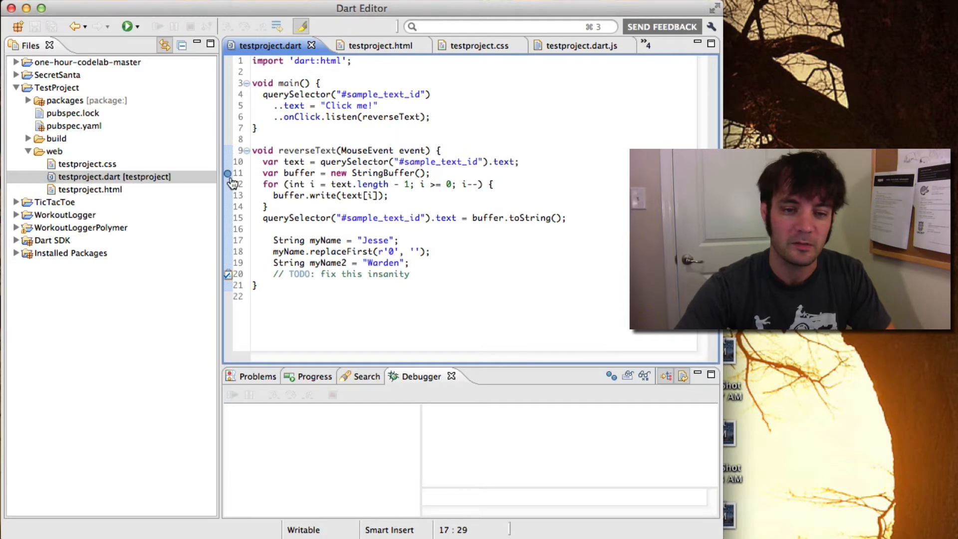
# Step: Toggle a breakpoint on line 11 (the StringBuffer line) via the gutter's context menu
pyautogui.click(227, 174)
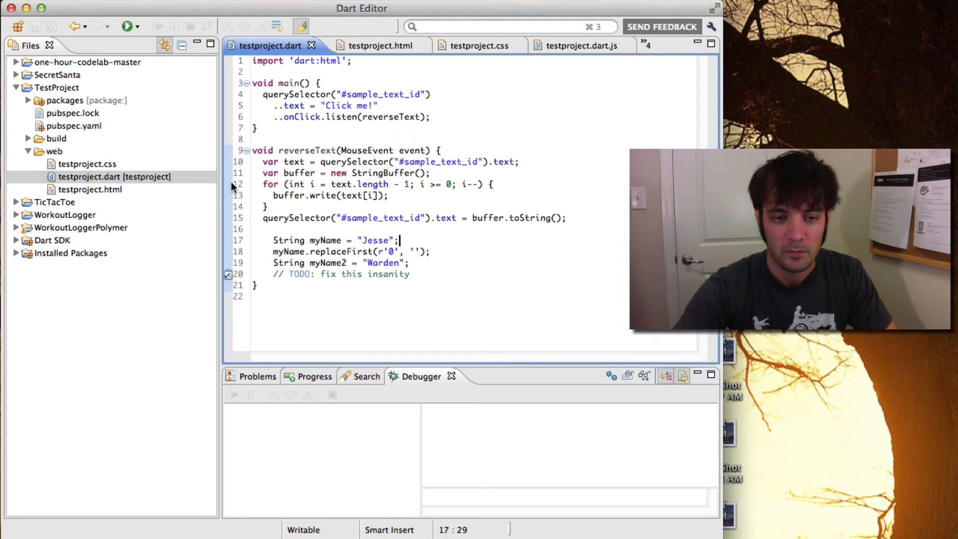
pyautogui.rightClick(234, 170)
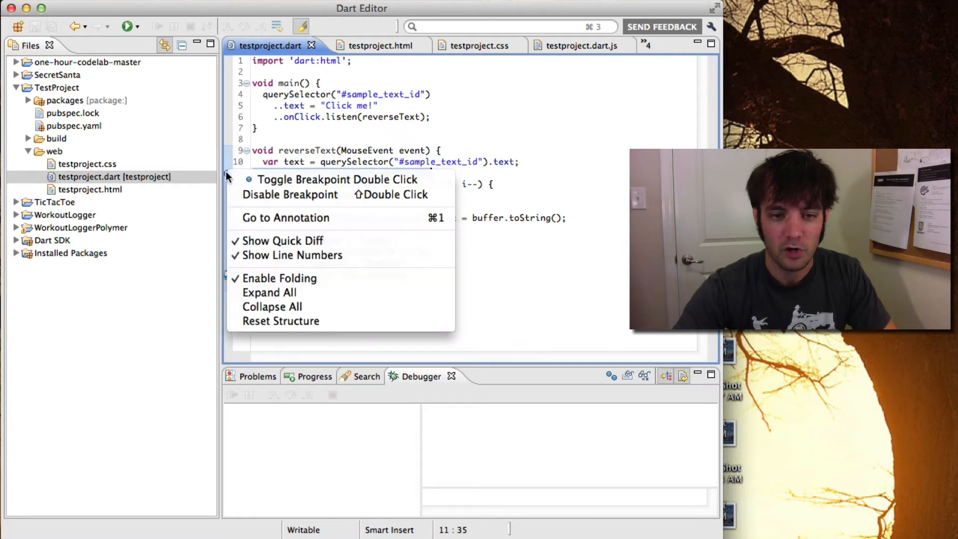
pyautogui.moveTo(297, 199)
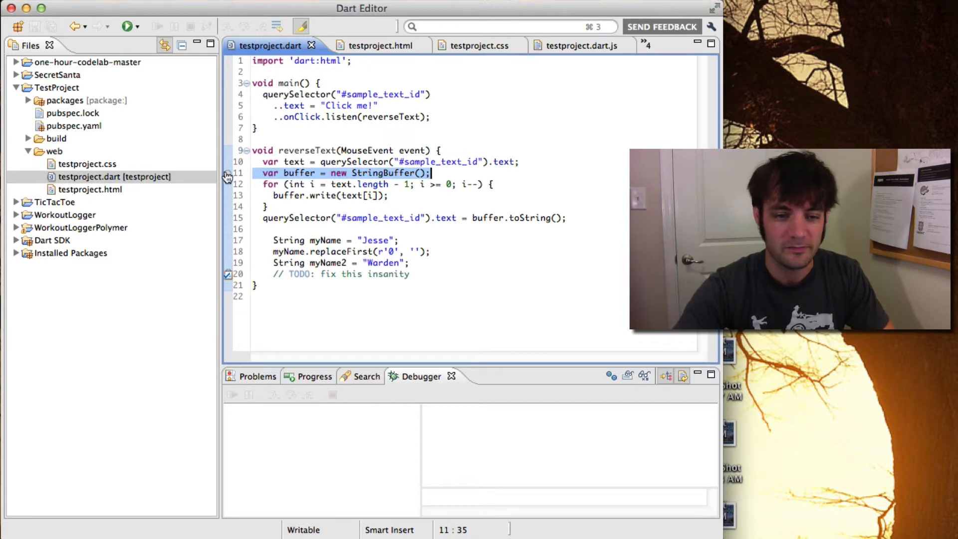
pyautogui.rightClick(227, 176)
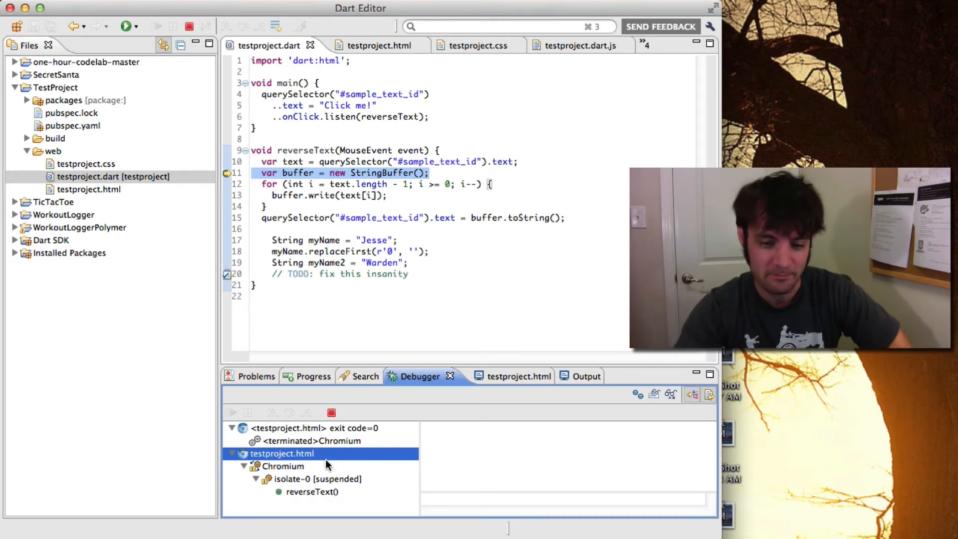
# Step: Select isolate-0 and the reverseText() frame to list event, text and buffer
pyautogui.click(321, 479)
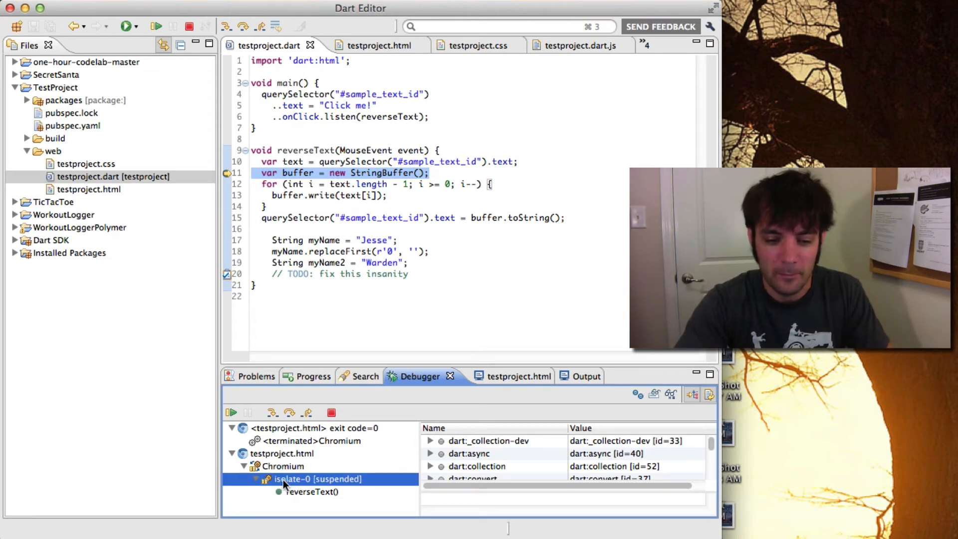
pyautogui.click(312, 491)
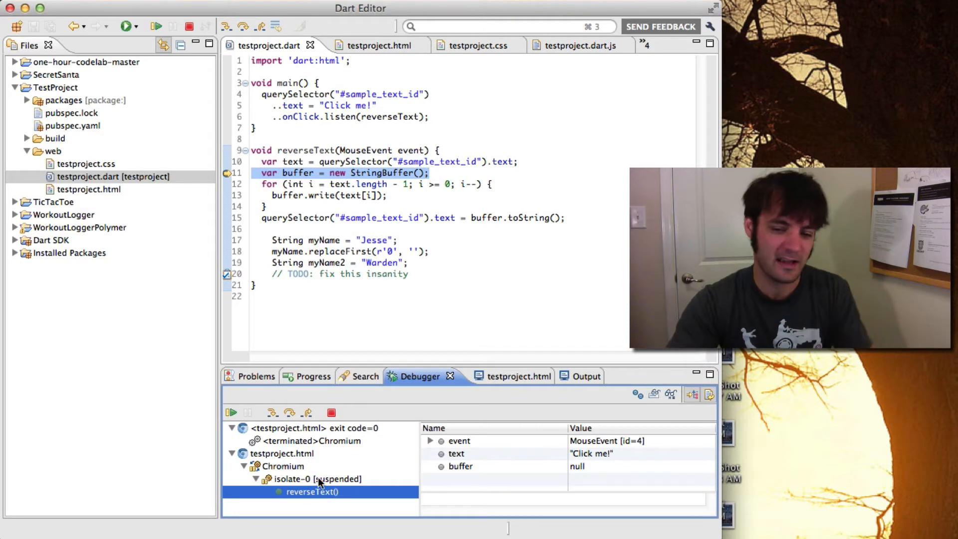
pyautogui.moveTo(475, 418)
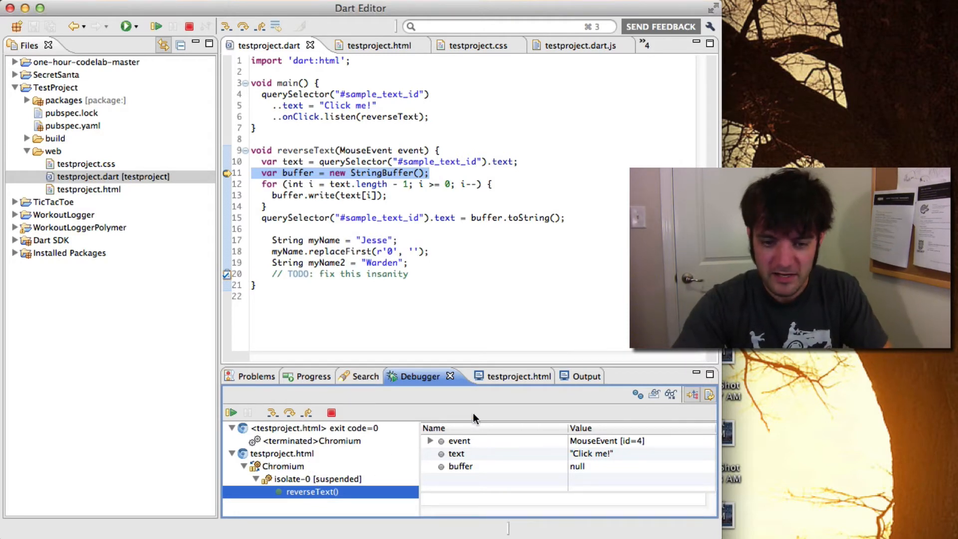
pyautogui.moveTo(360, 500)
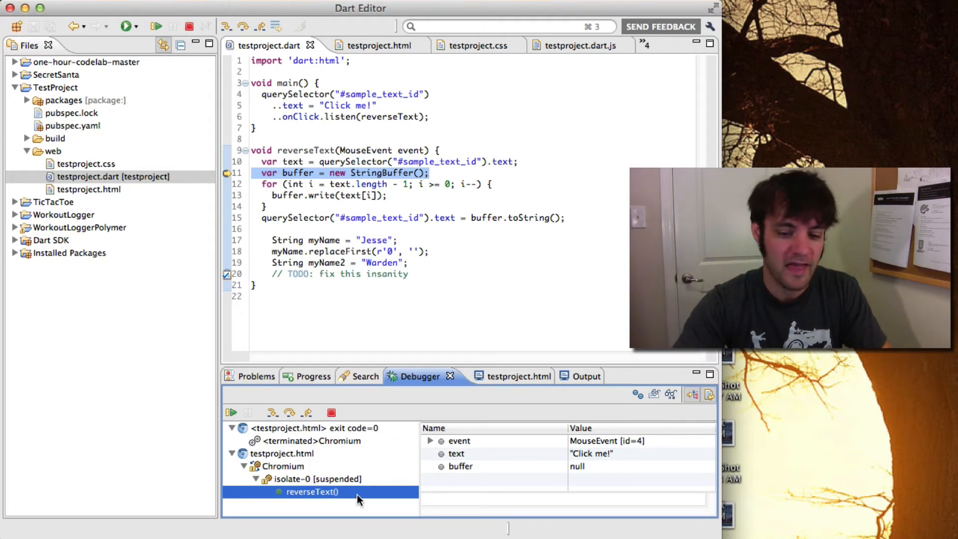
pyautogui.moveTo(437, 469)
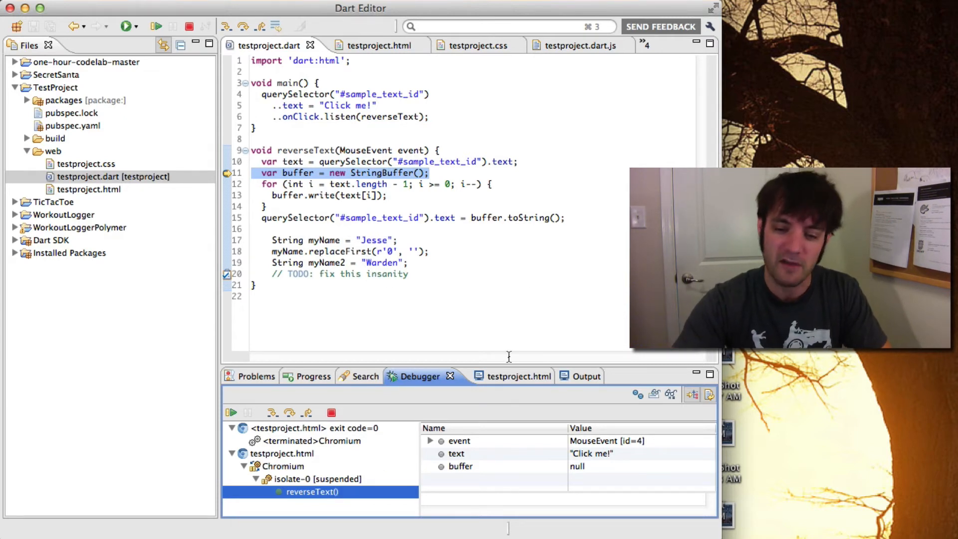
# Step: Inspect event (MouseEvent), text ("Click me!") and buffer (null) values in the Debugger
pyautogui.click(458, 441)
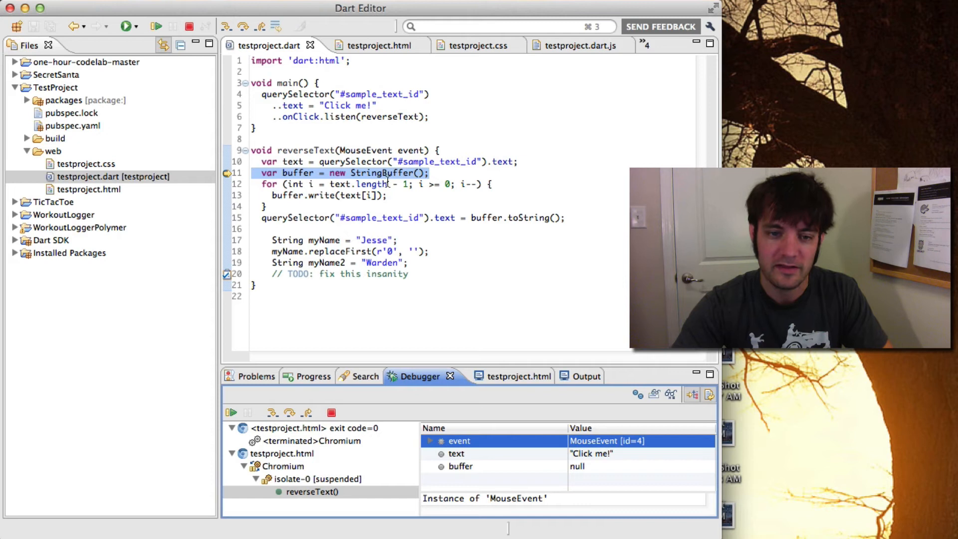
pyautogui.moveTo(376, 149)
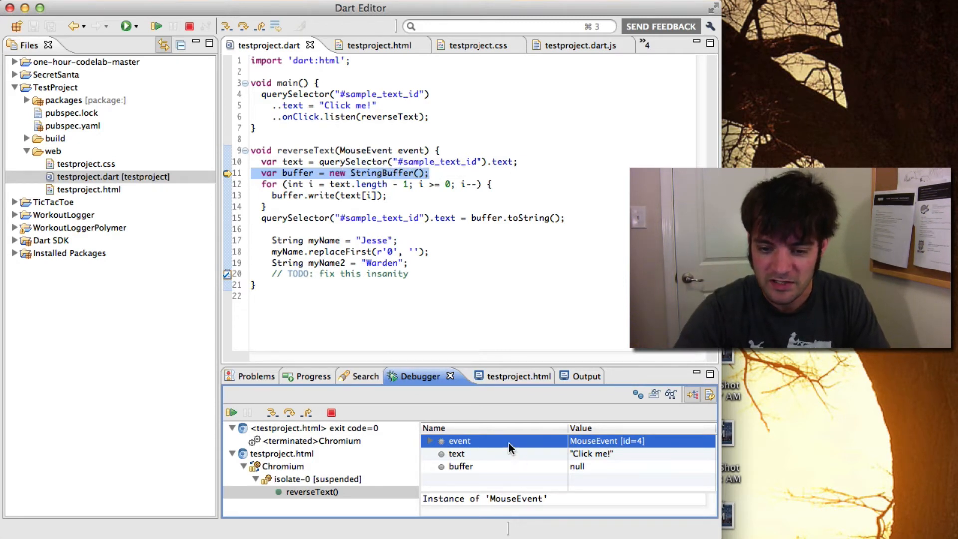
pyautogui.click(429, 441)
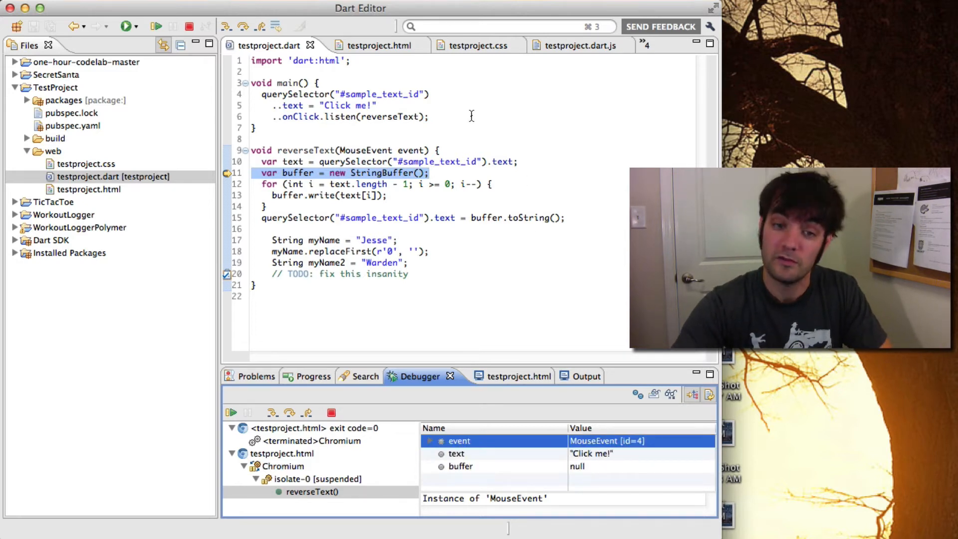
pyautogui.moveTo(401, 150)
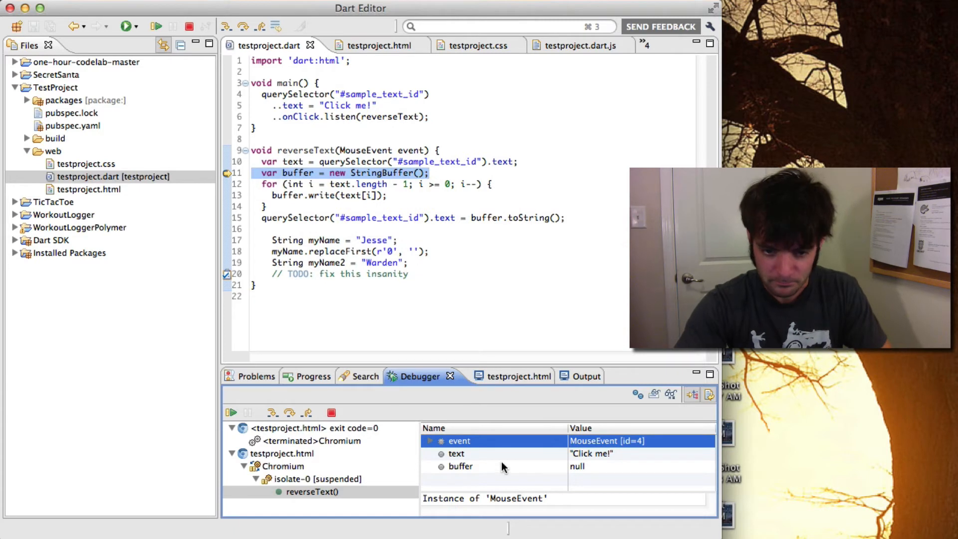
pyautogui.click(460, 466)
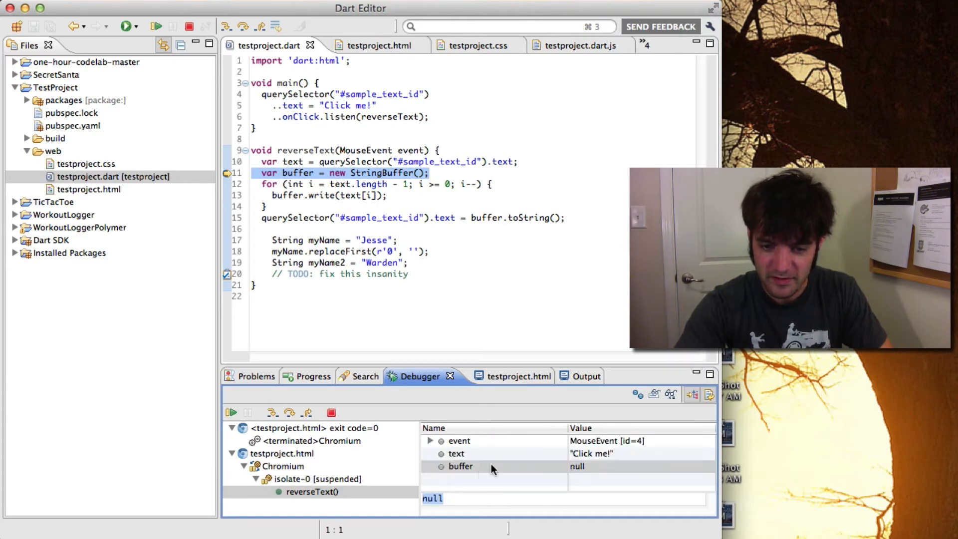
pyautogui.click(457, 453)
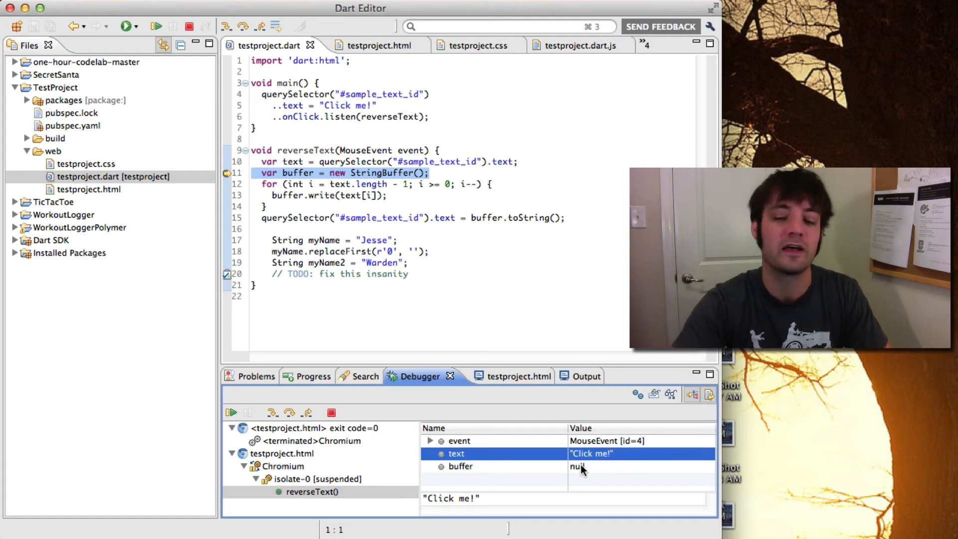
pyautogui.click(460, 466)
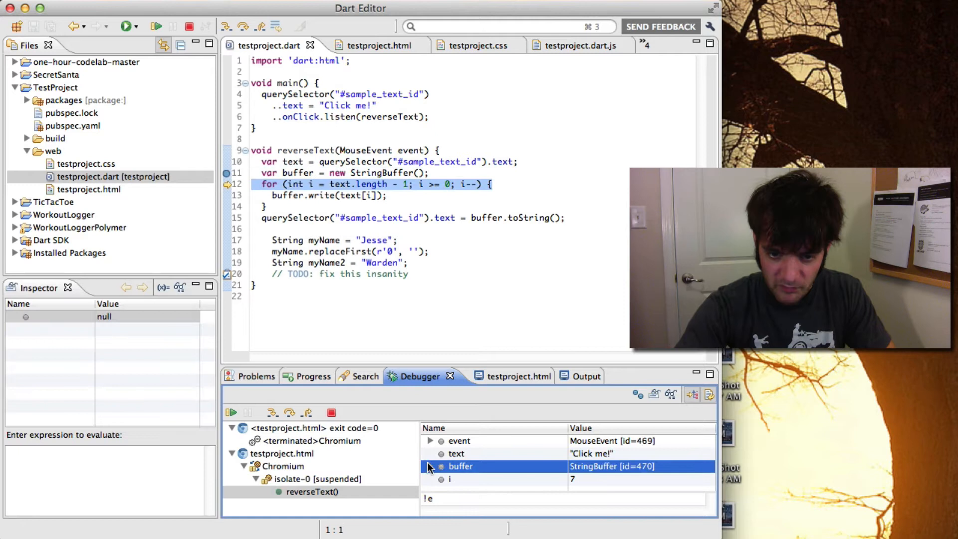
# Step: Expand the buffer variable's contents before resuming to program exit
pyautogui.click(429, 467)
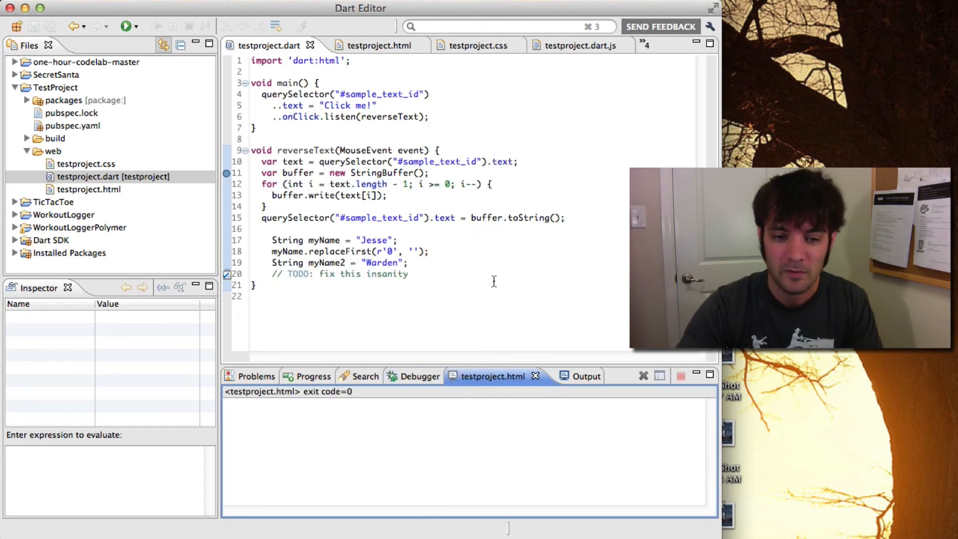
pyautogui.click(579, 376)
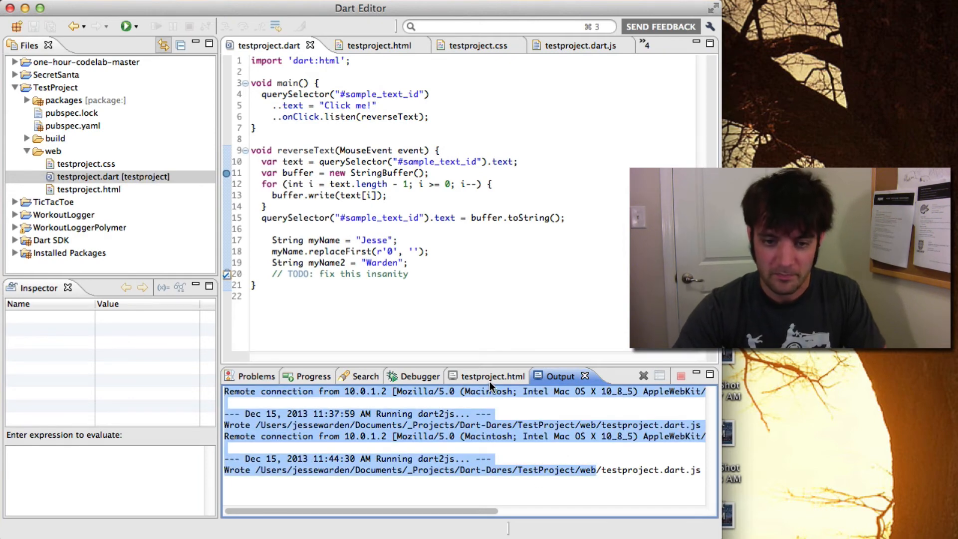
pyautogui.click(493, 376)
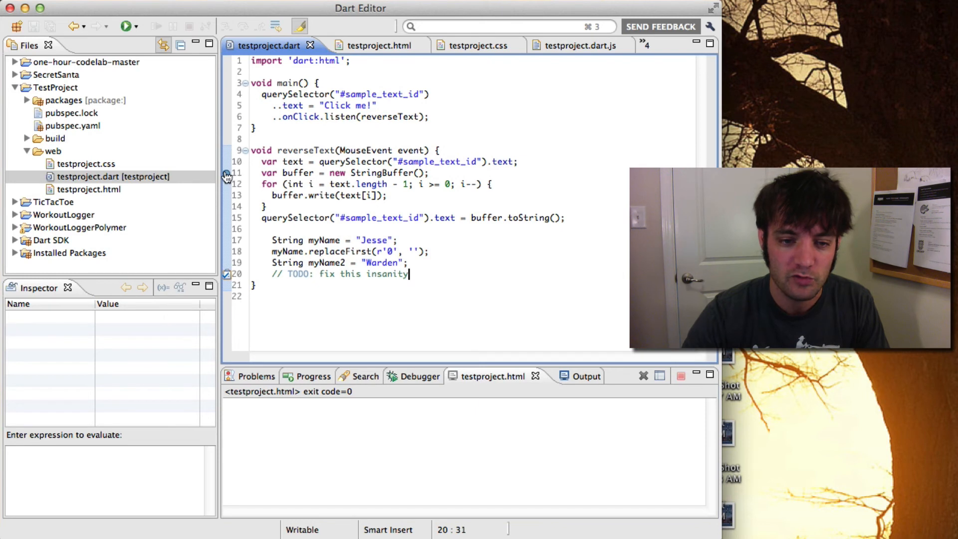
# Step: Add print("Hello"); at the end of reverseText and run the app
pyautogui.write('print("Hello");')
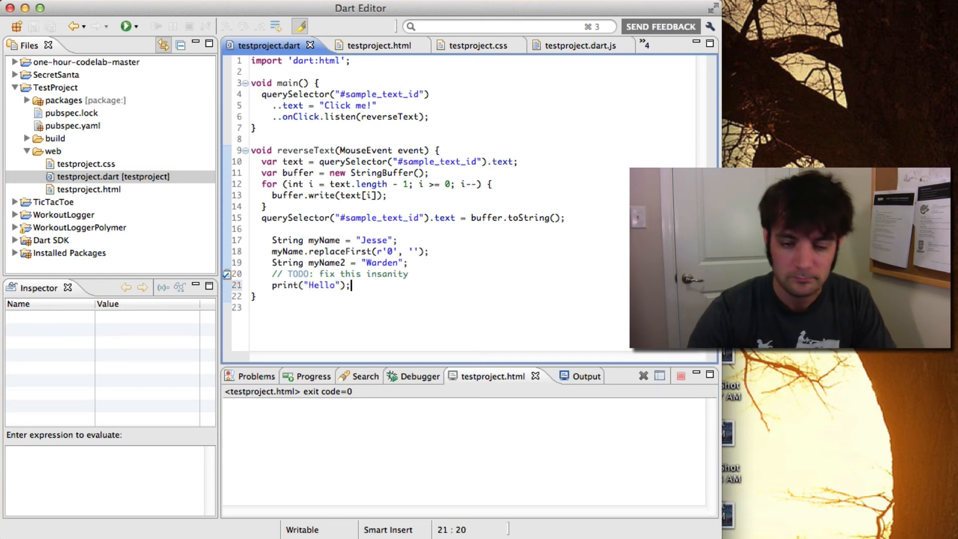
pyautogui.click(120, 26)
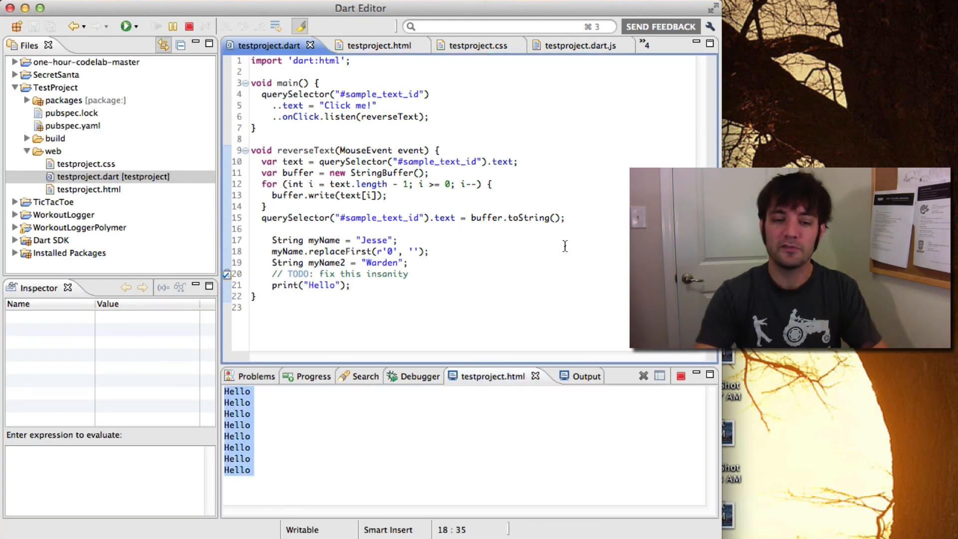
# Step: Change the print call to "Hello: $myName"
pyautogui.write(': $myName')
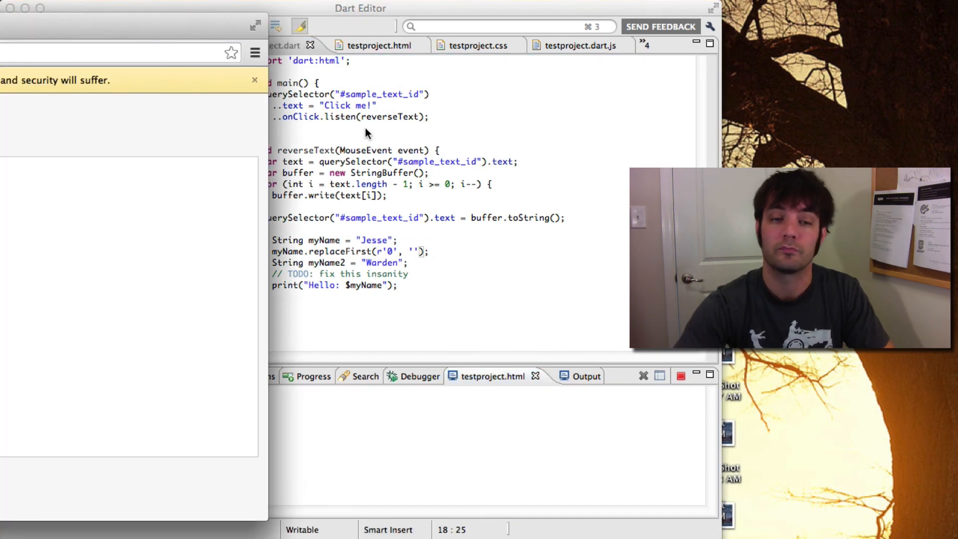
# Step: Return to Dart Editor and view the console printing "Hello: Jesse"
pyautogui.click(255, 80)
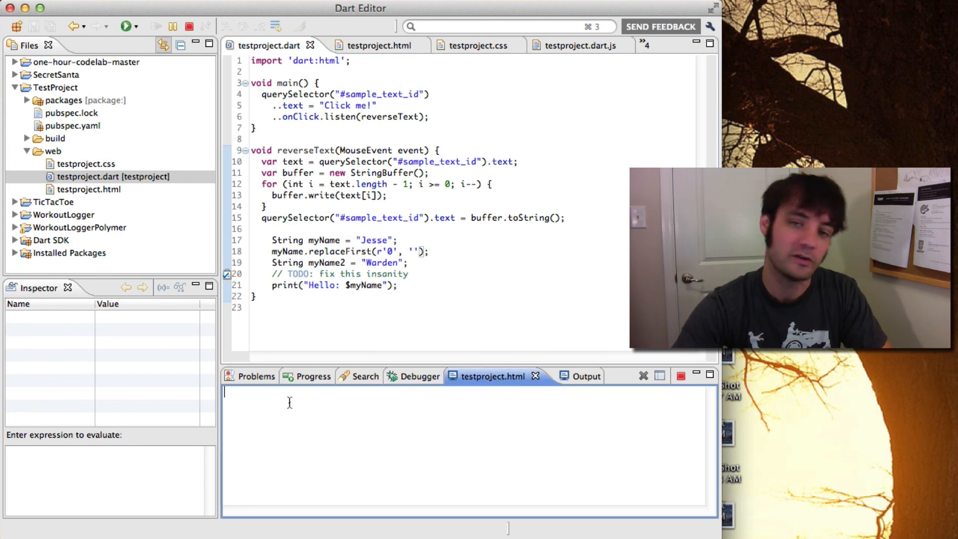
pyautogui.click(124, 26)
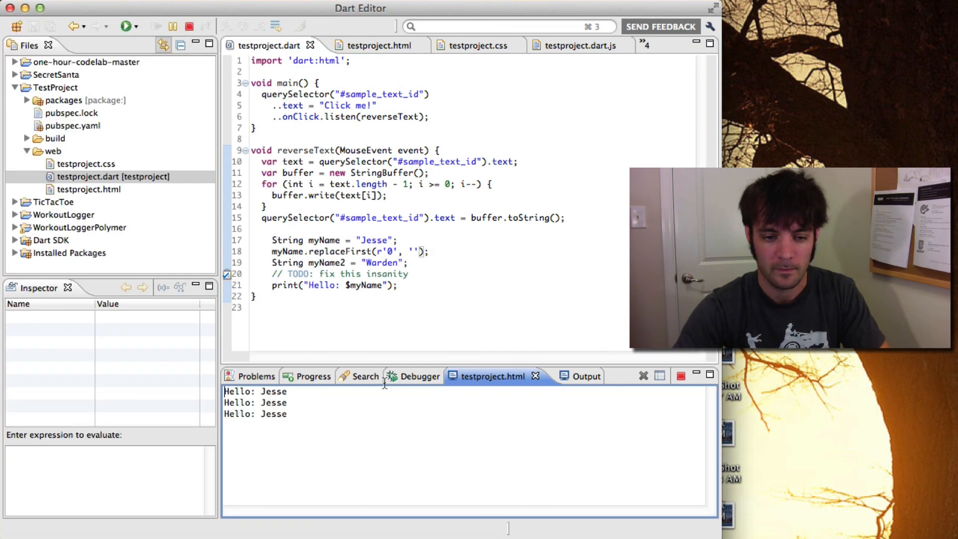